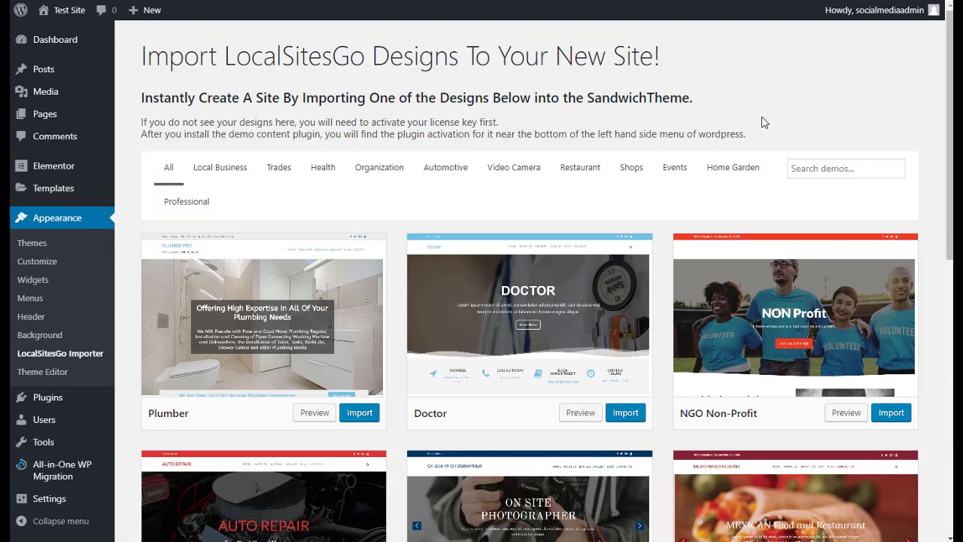
pyautogui.moveTo(294, 241)
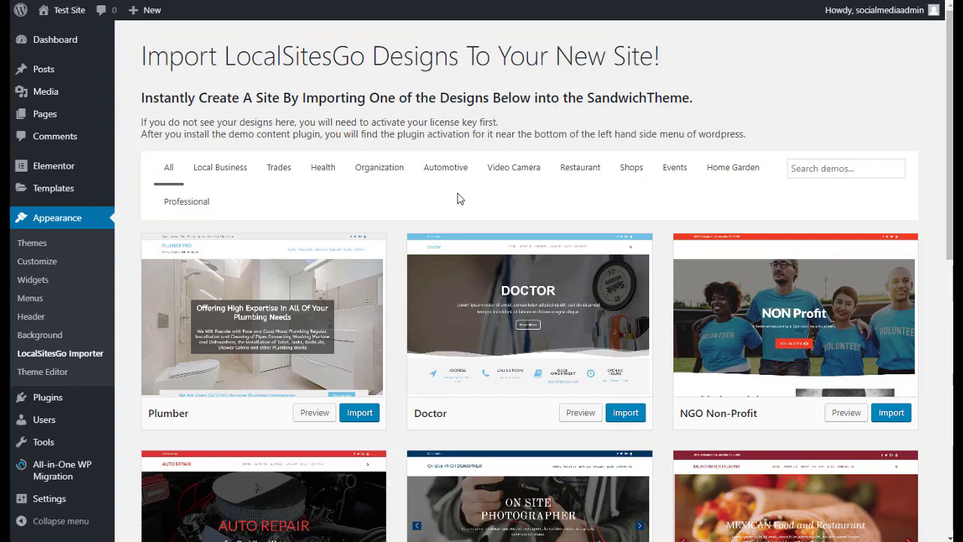
# Step: Show the demo designs from every category
pyautogui.scroll(-3)
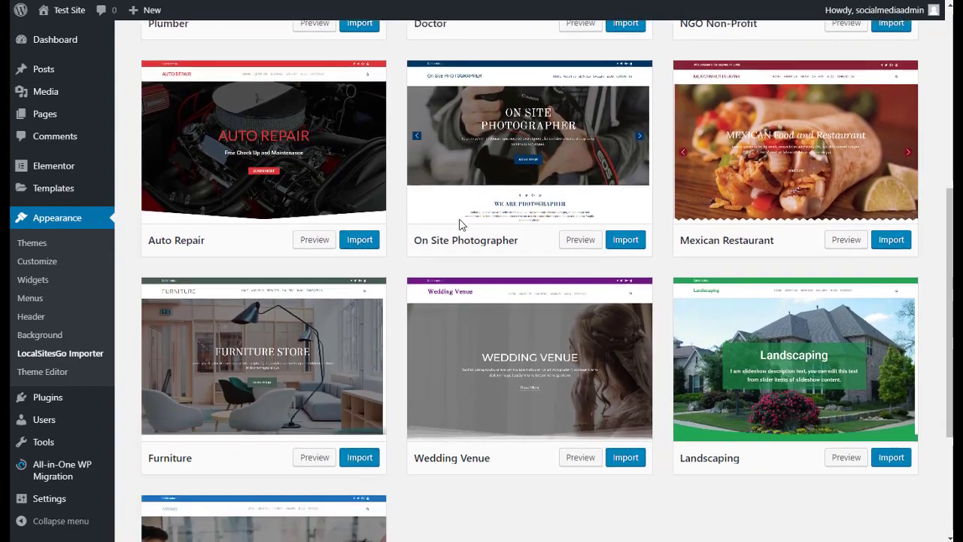
pyautogui.scroll(-3)
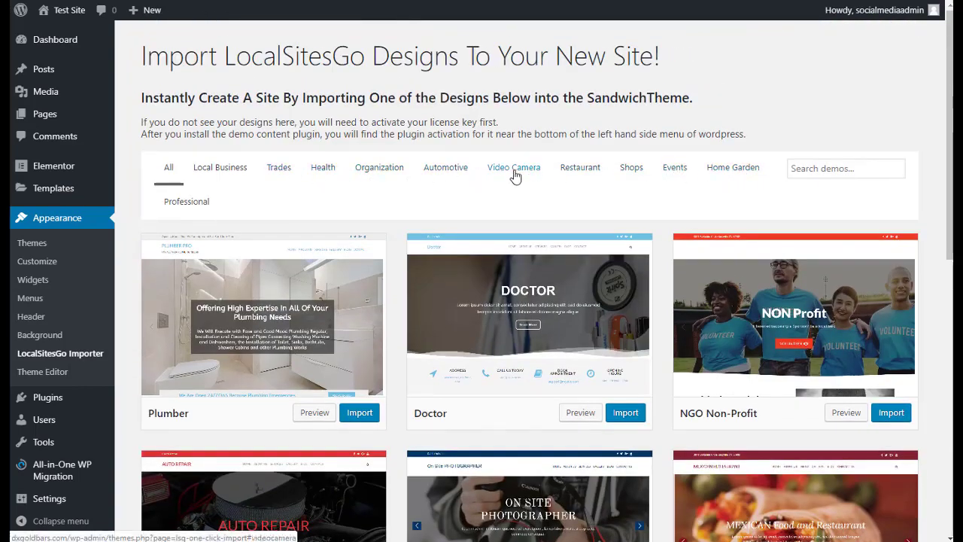
pyautogui.click(168, 167)
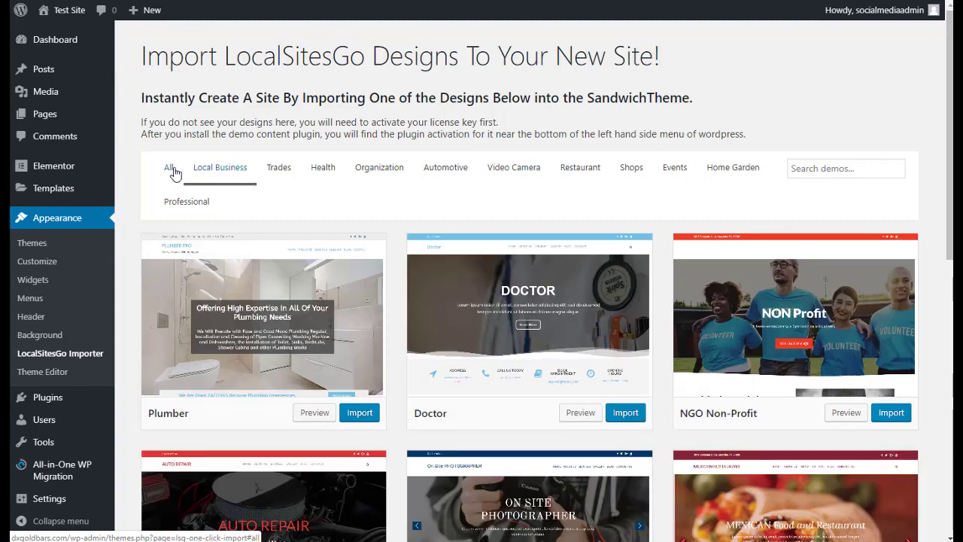
# Step: Import the Wedding Venue demo and confirm the overwrite with 'Yes, import!'
pyautogui.scroll(-3)
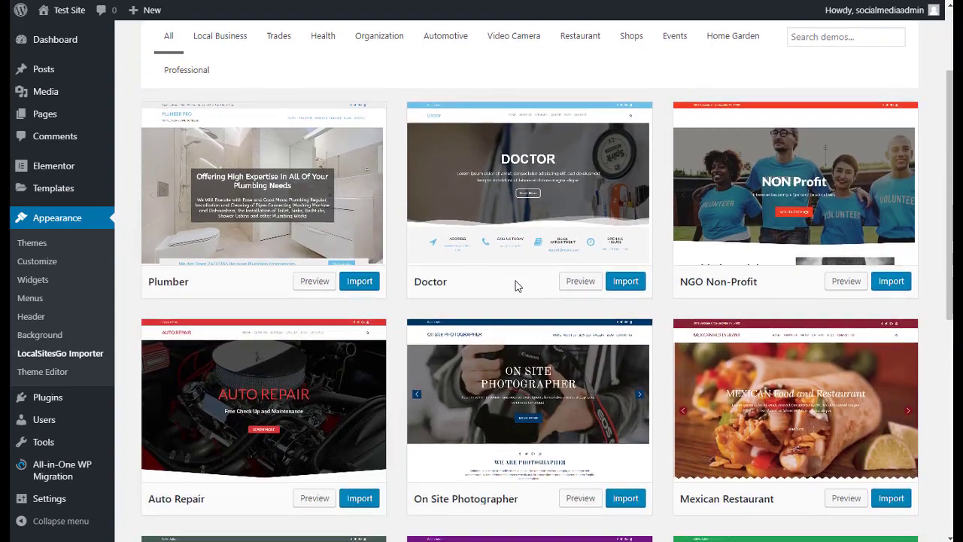
pyautogui.scroll(-3)
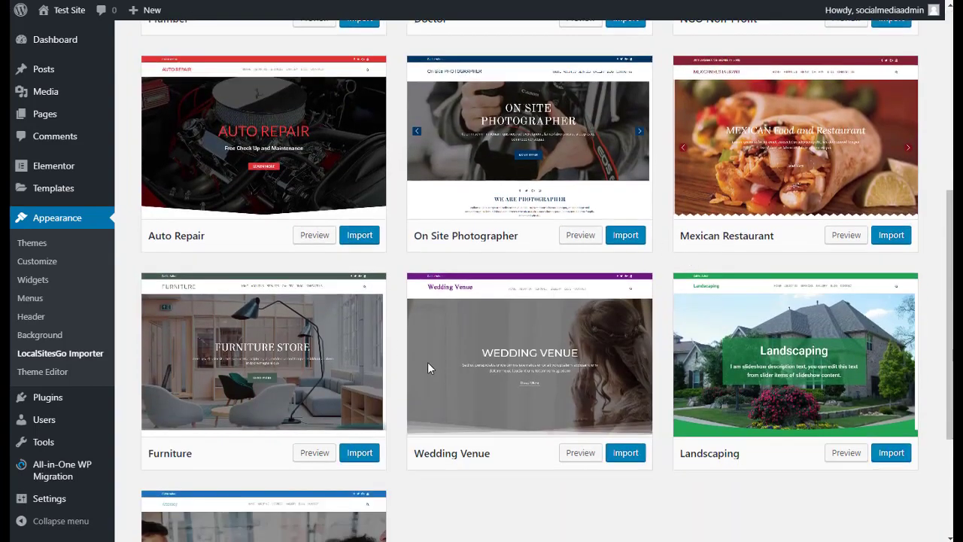
pyautogui.scroll(-3)
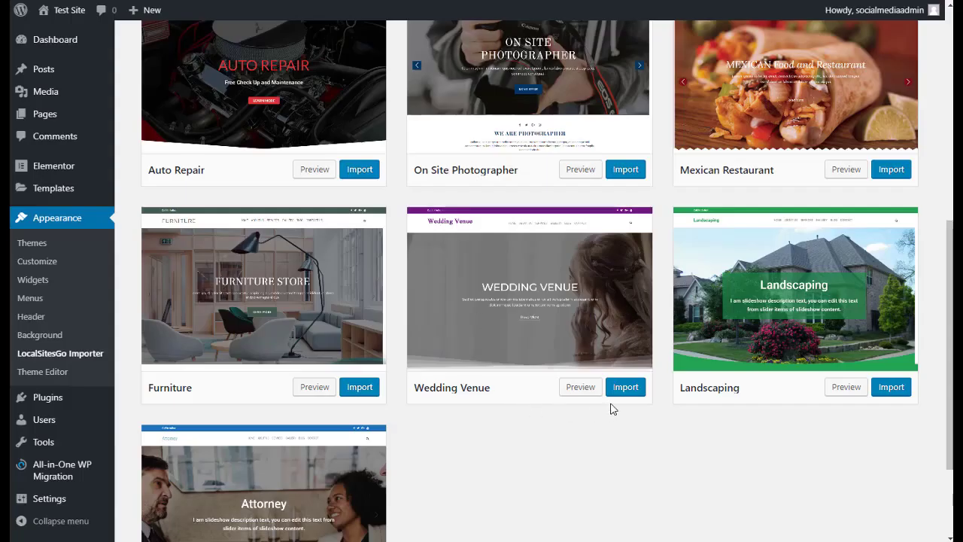
pyautogui.click(625, 386)
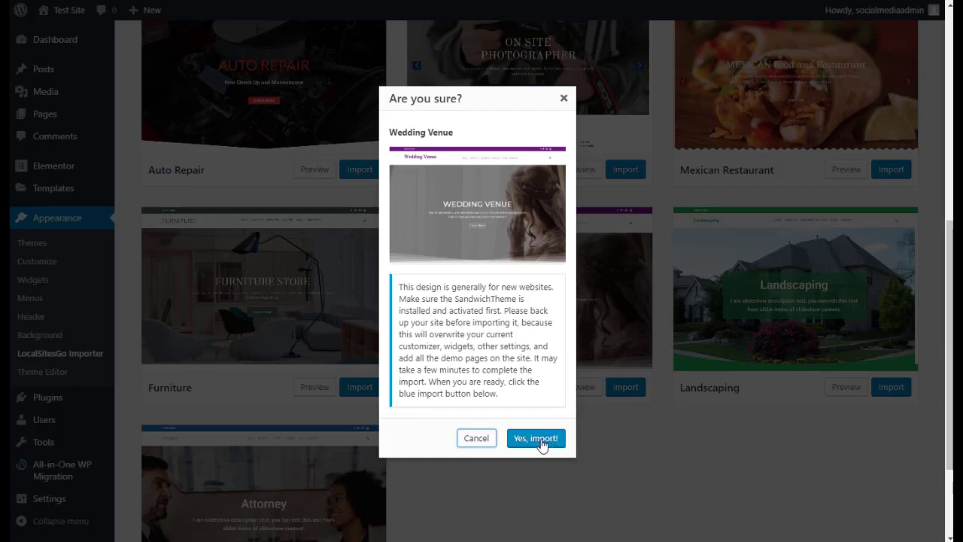
pyautogui.moveTo(546, 415)
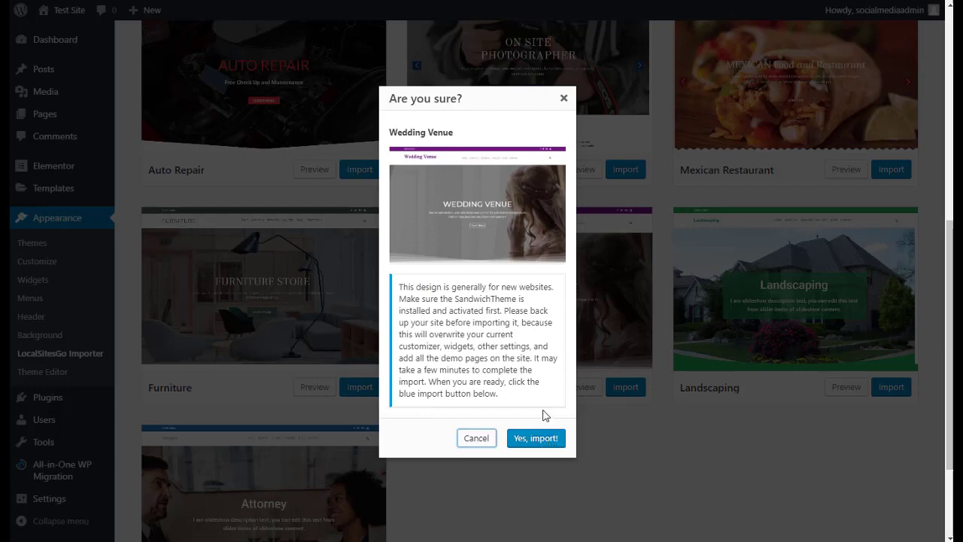
pyautogui.click(535, 438)
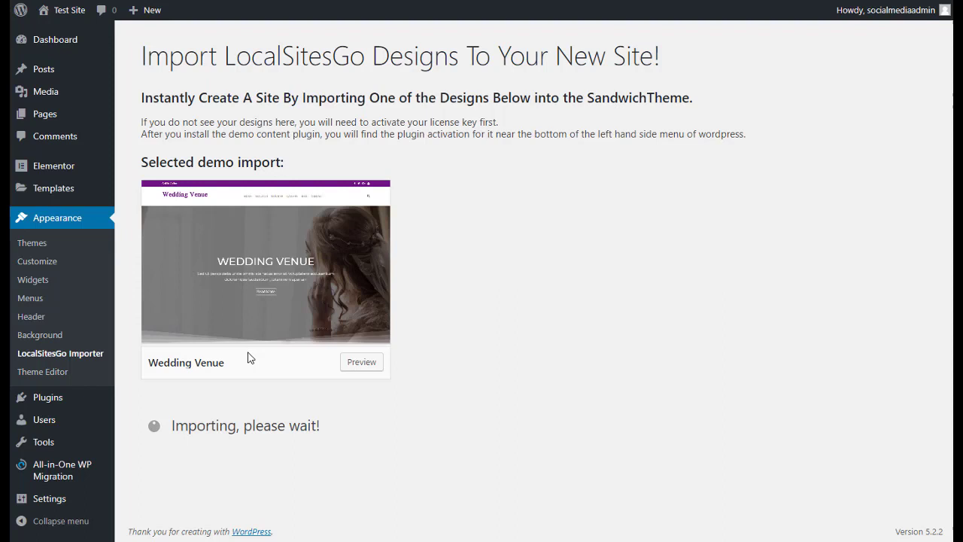
pyautogui.moveTo(212, 340)
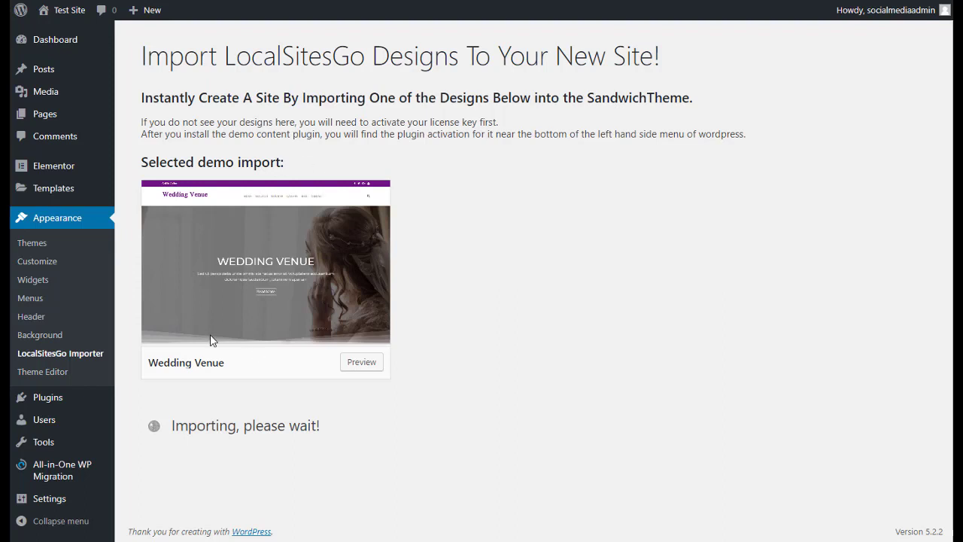
pyautogui.moveTo(285, 442)
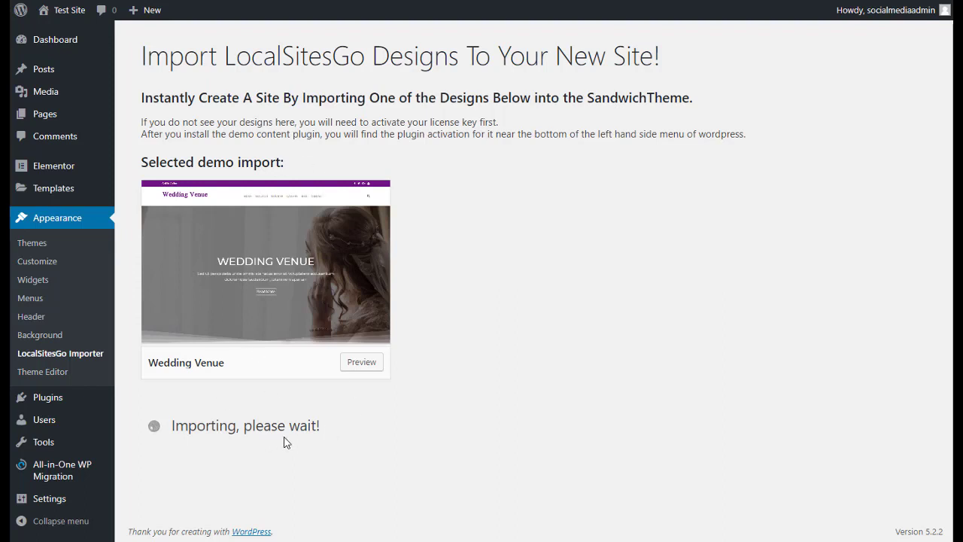
pyautogui.moveTo(325, 354)
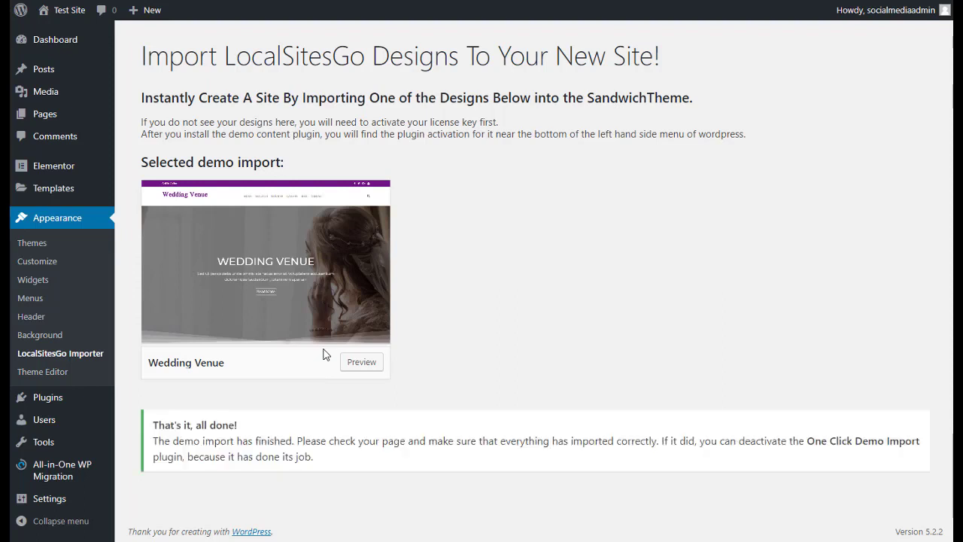
pyautogui.moveTo(325, 354)
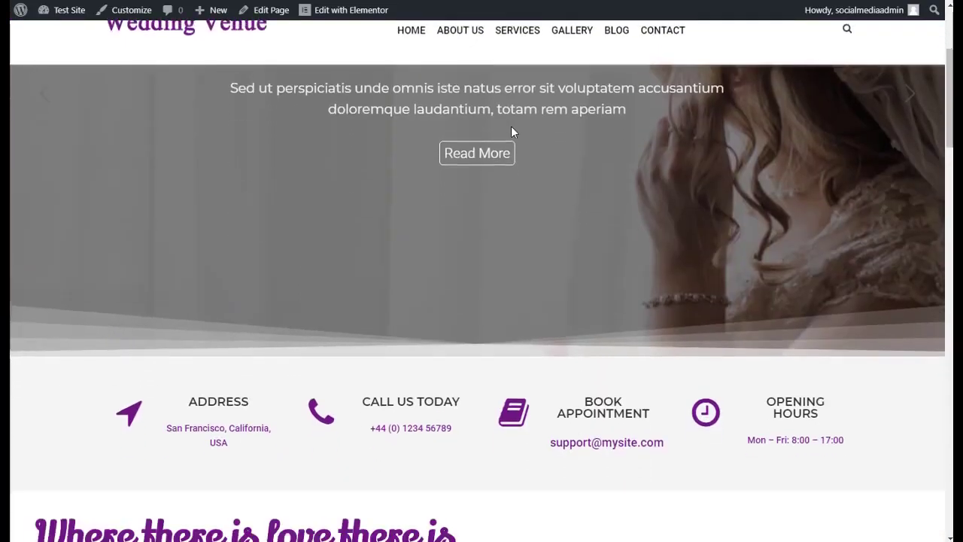
pyautogui.scroll(-3)
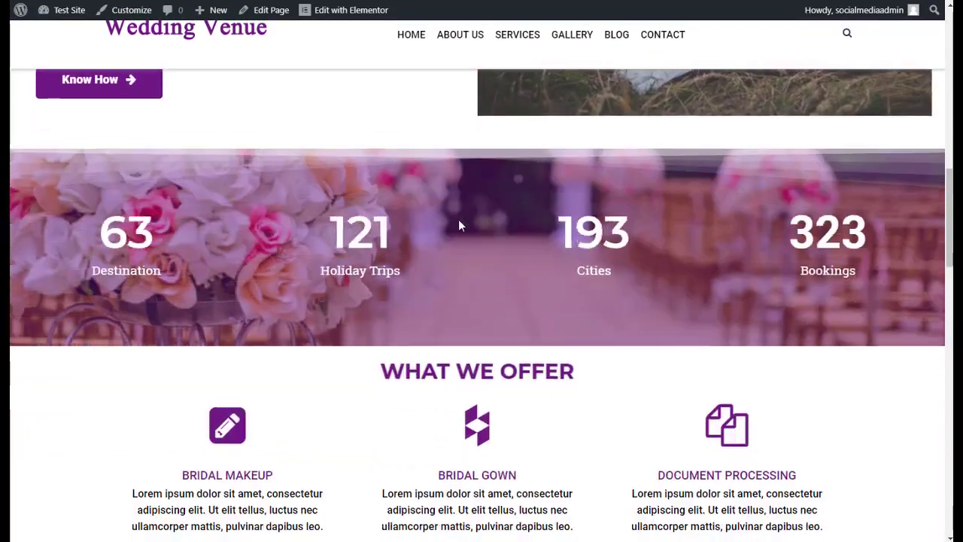
pyautogui.scroll(-3)
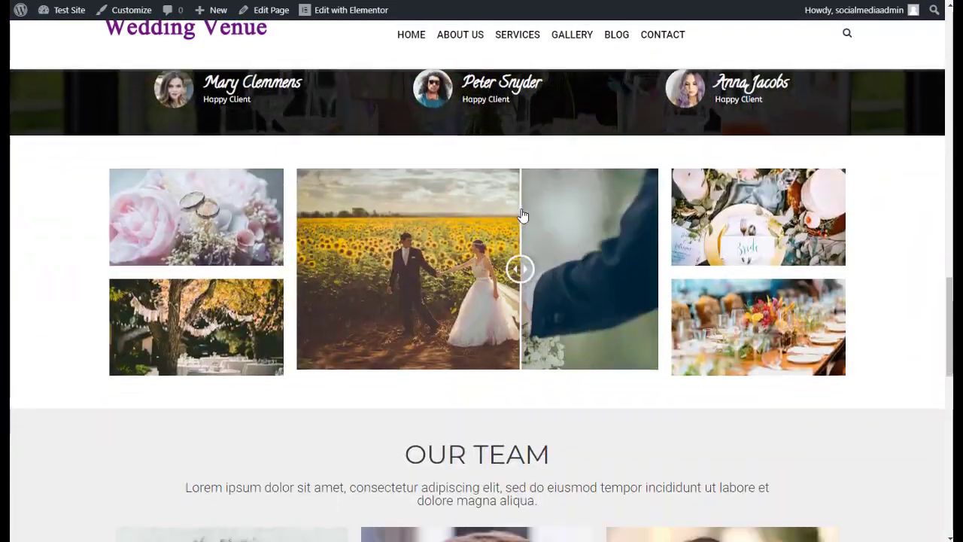
pyautogui.scroll(-3)
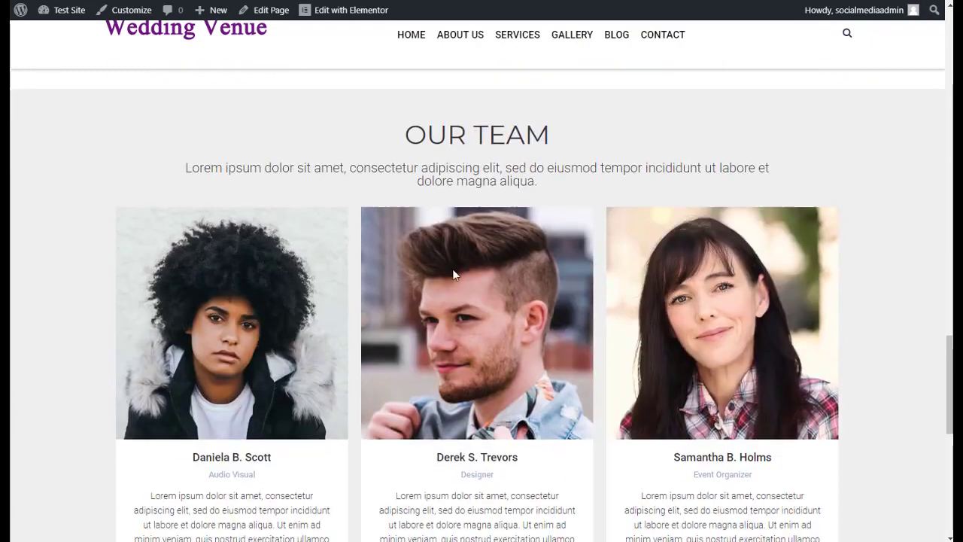
pyautogui.scroll(-3)
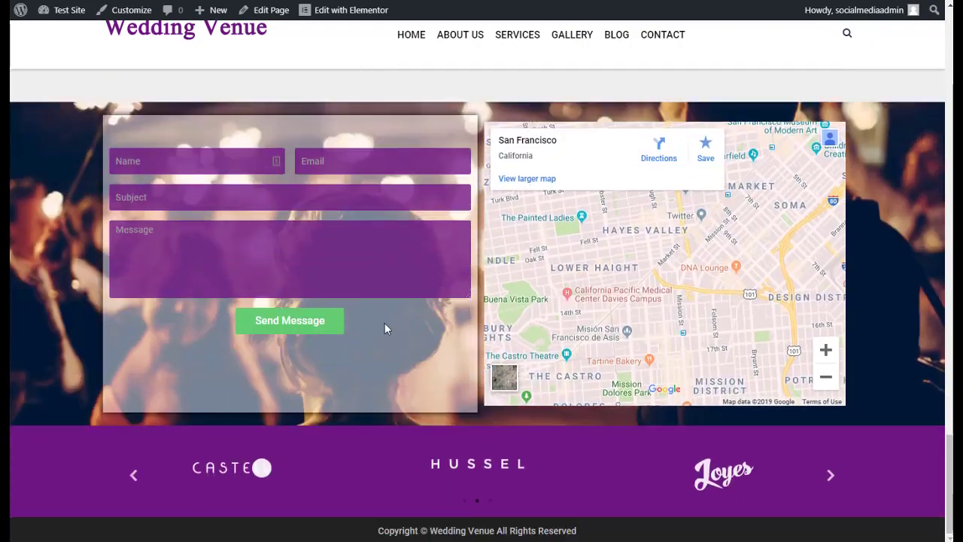